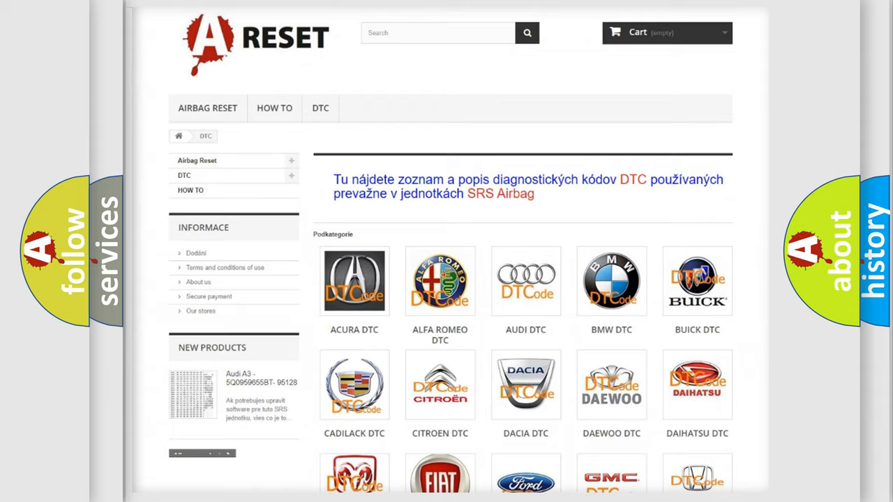
Step: Open the ALFA ROMEO DTC subcategory and browse its code list to C1007-64
{"action": "scroll", "scroll_direction": "up", "scroll_amount": 3}
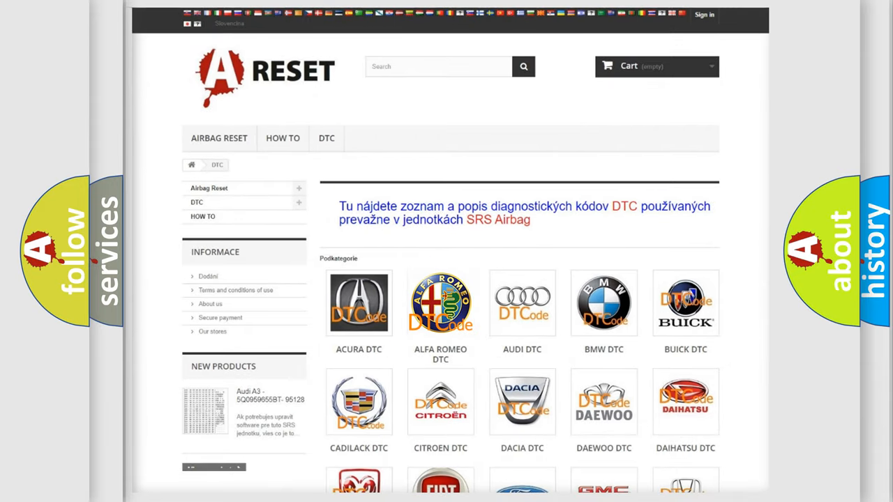
{"action": "left_click", "coordinate": [440, 303]}
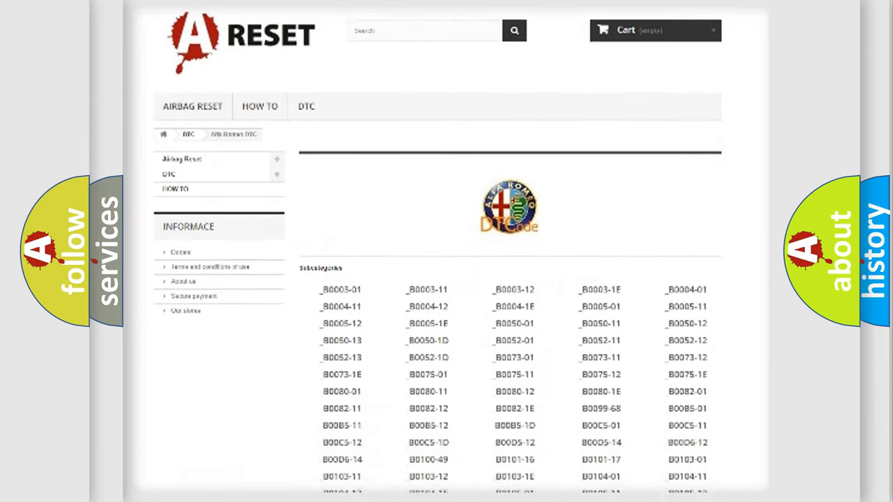
{"action": "scroll", "scroll_direction": "down", "scroll_amount": 3}
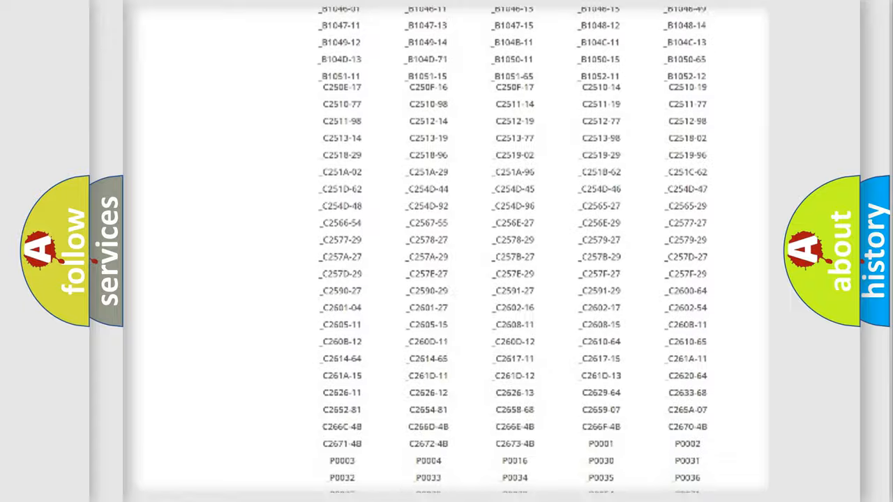
{"action": "scroll", "scroll_direction": "up", "scroll_amount": 3}
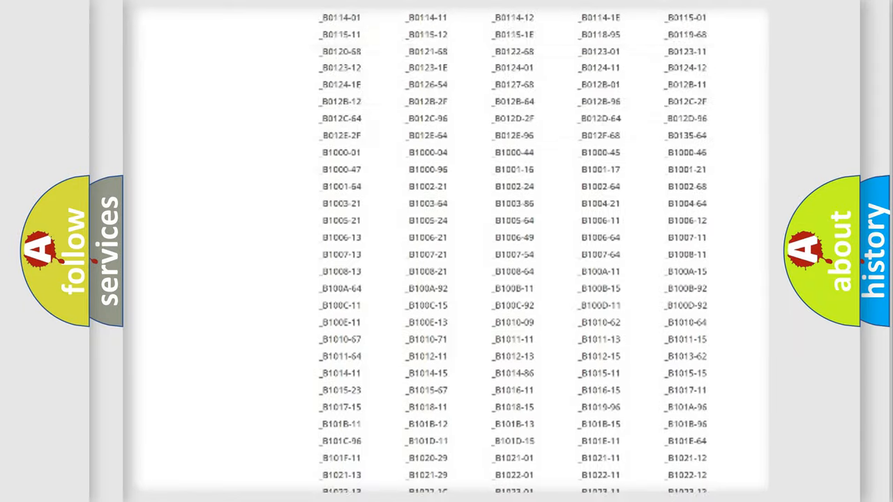
{"action": "scroll", "scroll_direction": "up", "scroll_amount": 3}
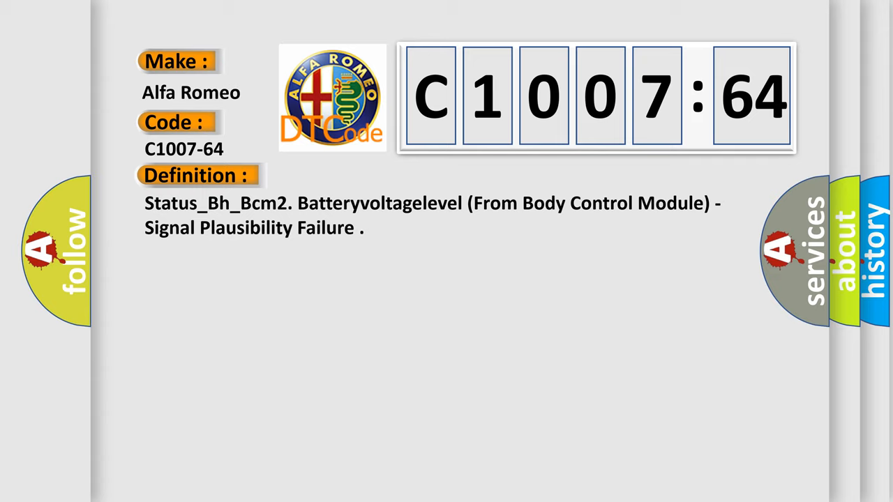
Step: Show the Description of code C1007-64: module powered, system voltage 8 to 16 volts
{"action": "left_click", "coordinate": [362, 175]}
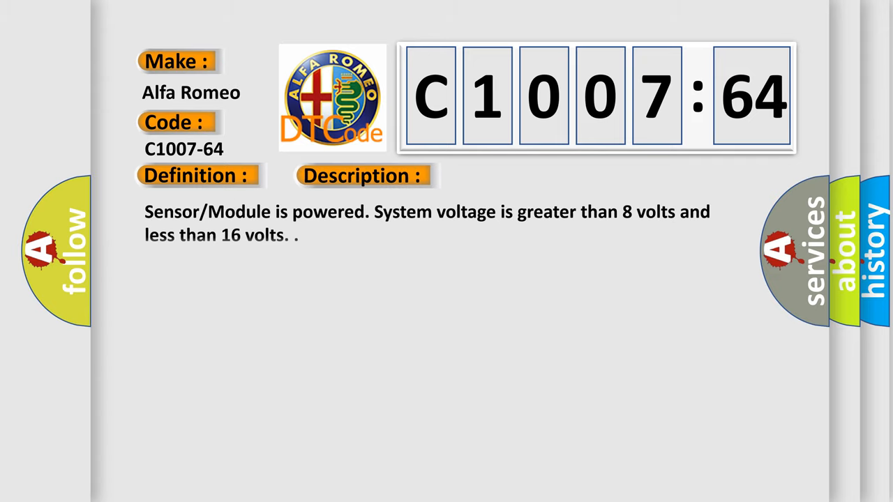